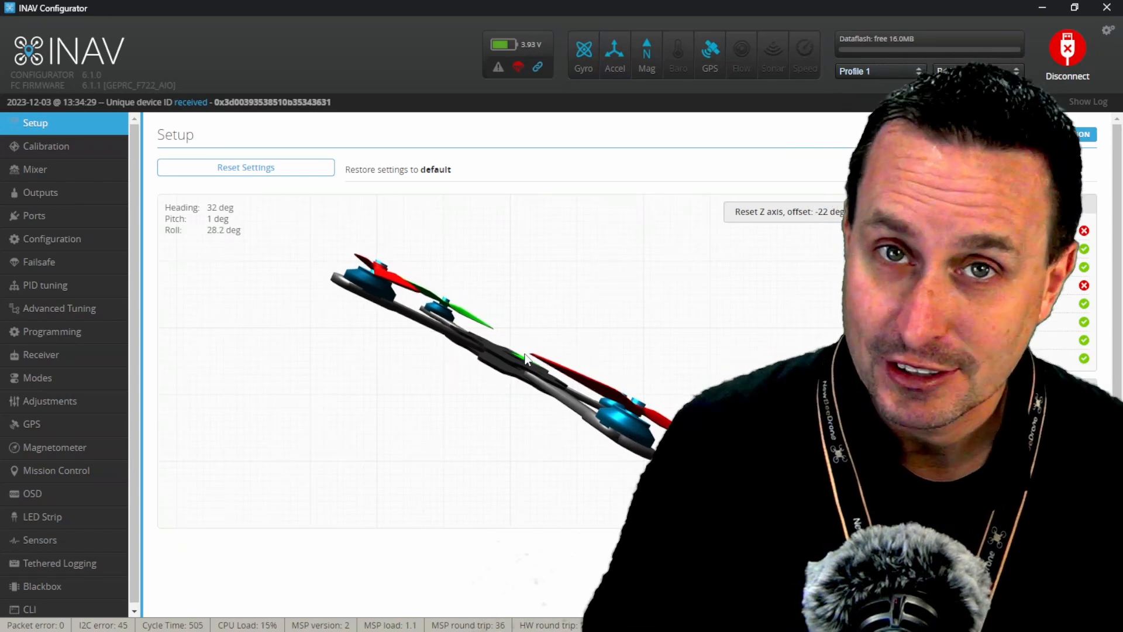
Show the PID tuning page with its PID gains after reviewing the filter settings
left_click(44, 282)
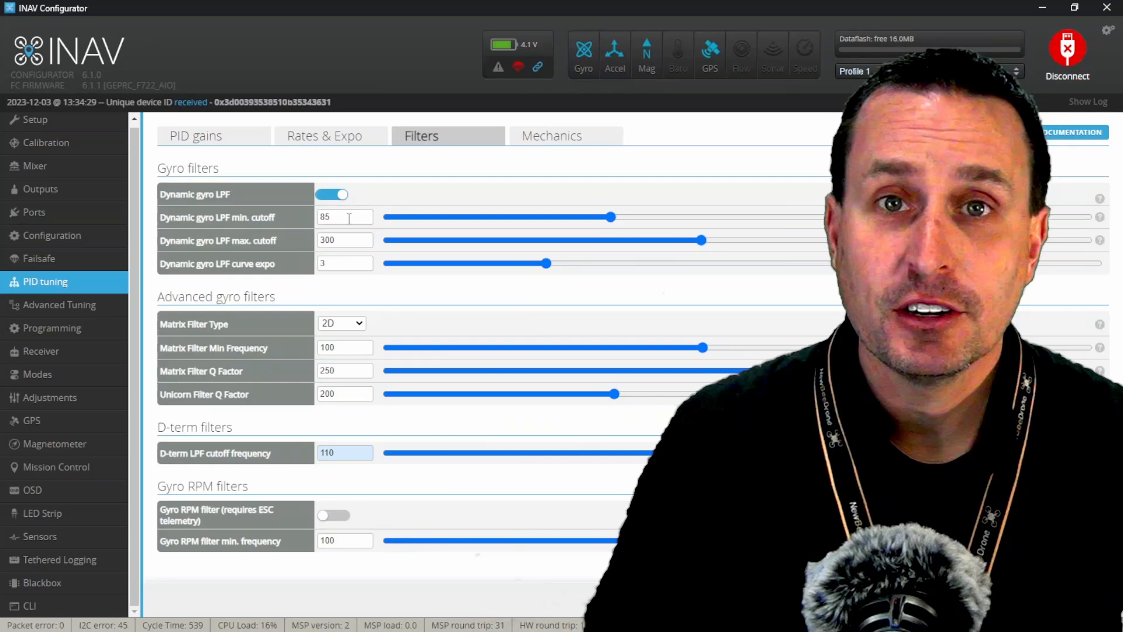
mouse_move(351, 269)
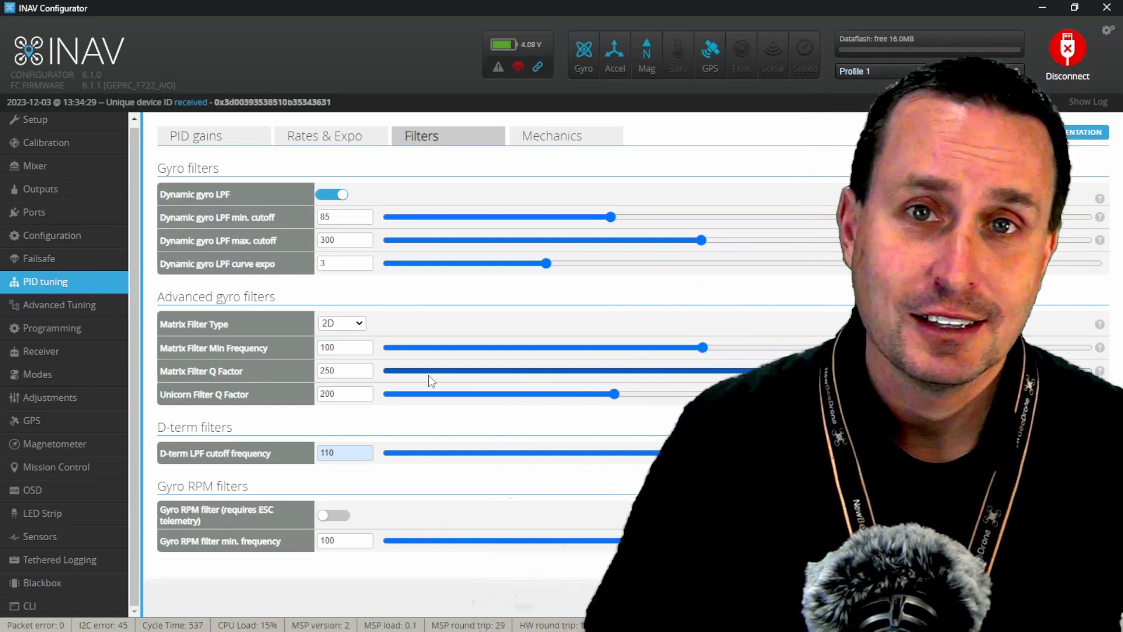
left_click(196, 136)
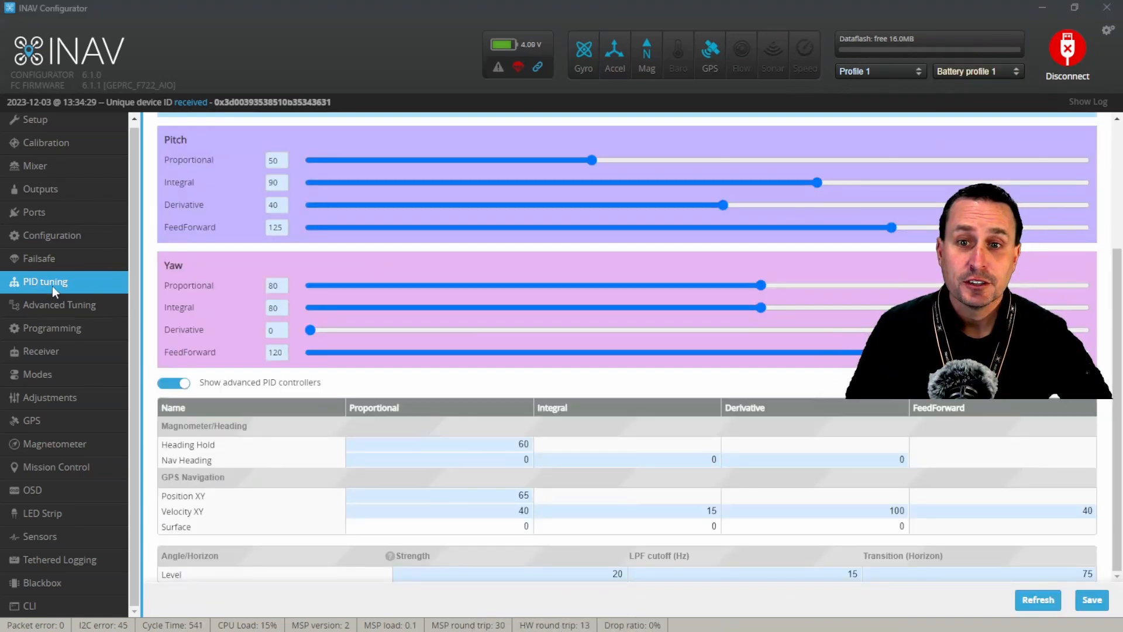
Switch from the PID gains to the CLI command console
scroll("up", 3)
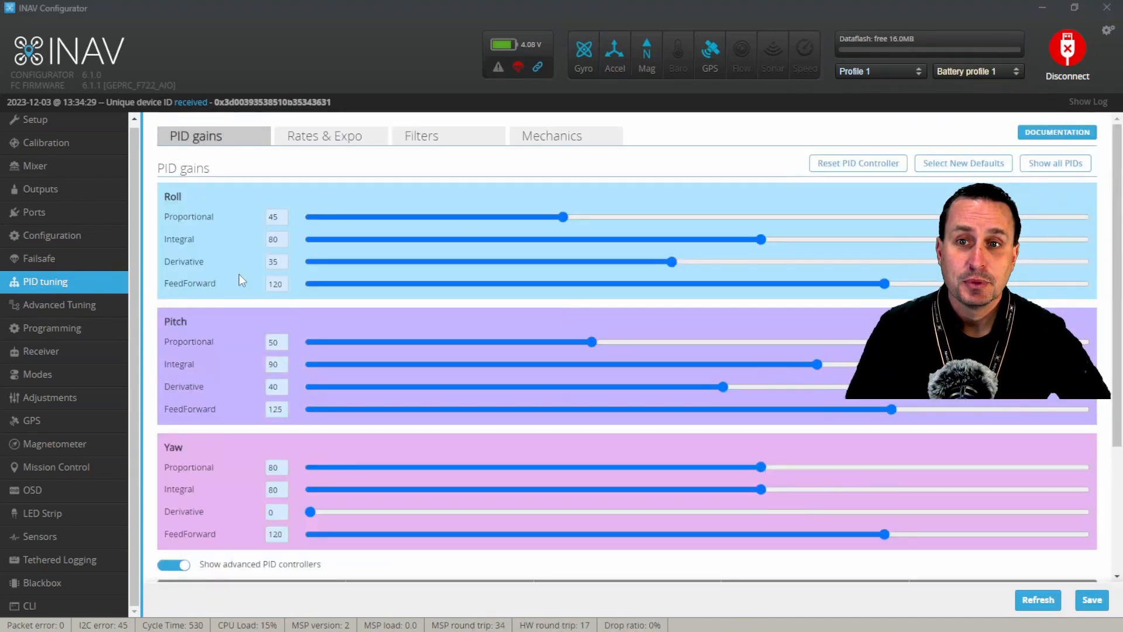
scroll("down", 3)
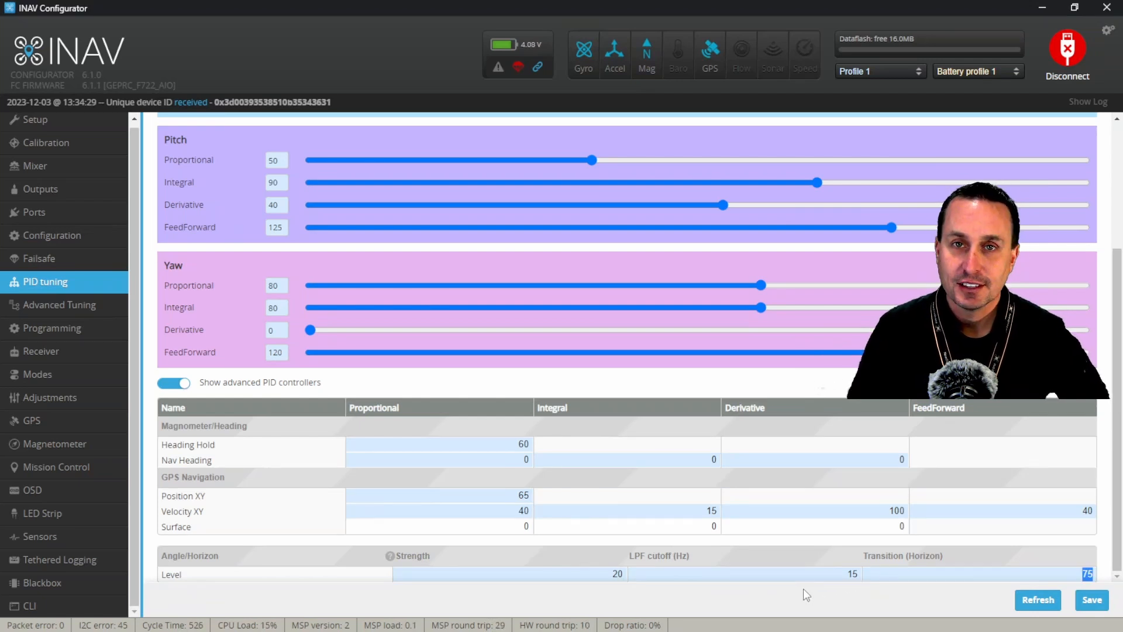
left_click(28, 605)
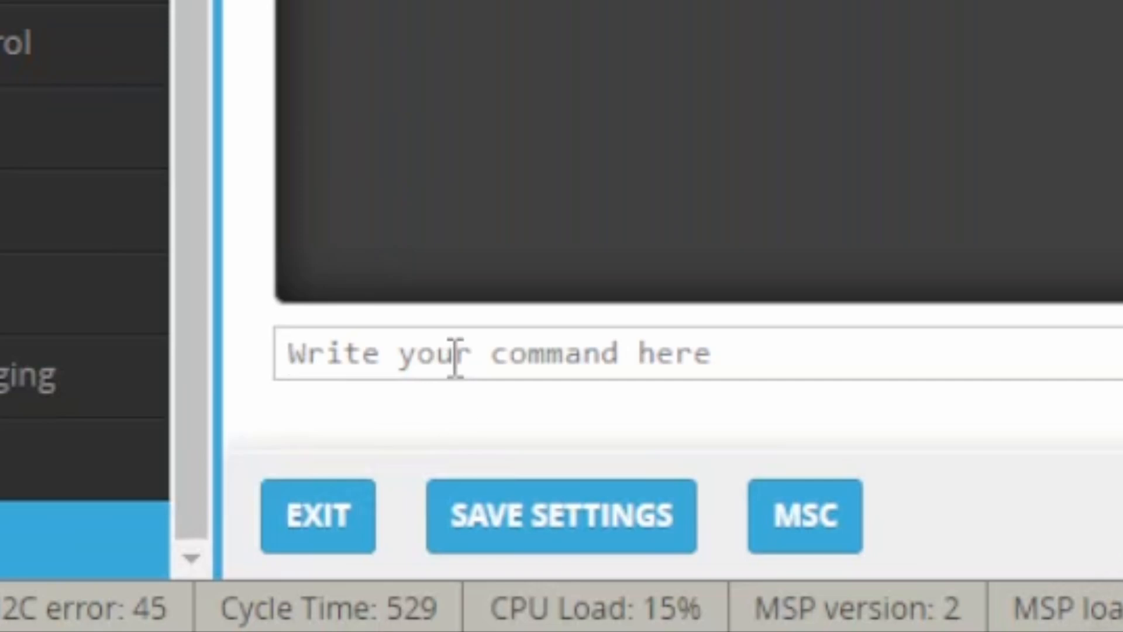
Query 'get acc' and highlight the acc_lpf_type value with its PT1 and BIQUAD options
type("get ac")
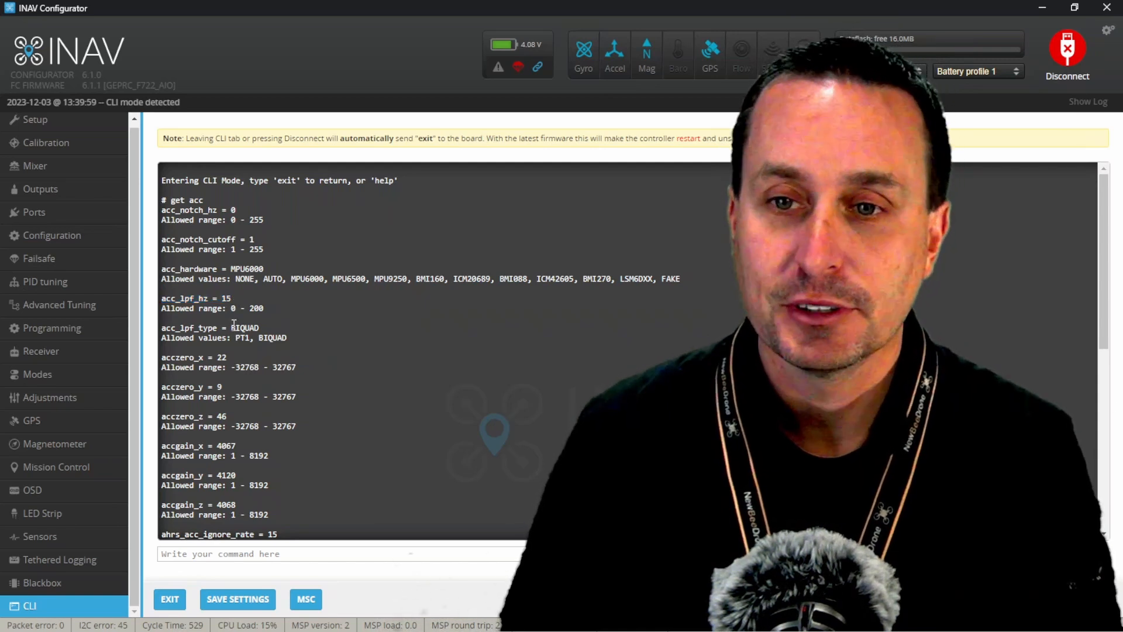
double_click(244, 327)
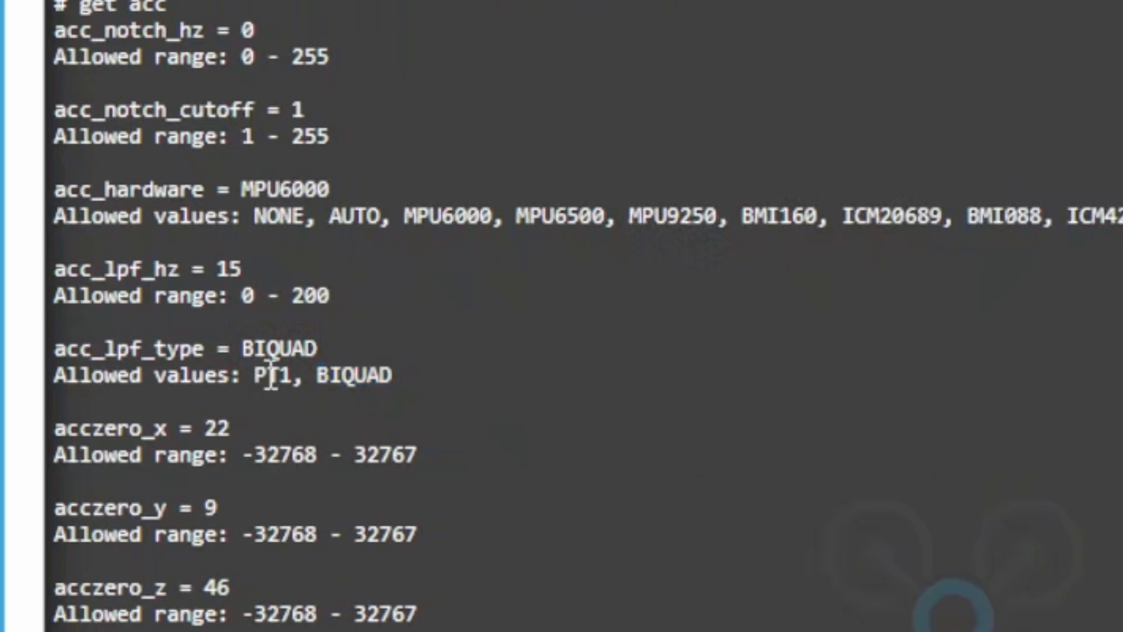
double_click(351, 374)
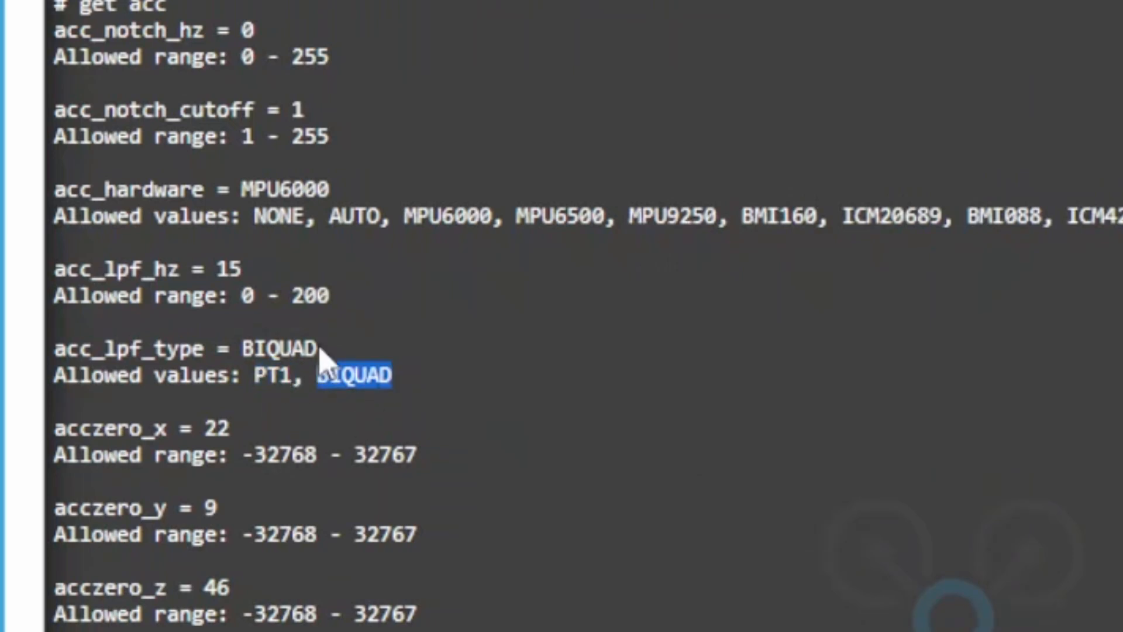
double_click(283, 350)
type("set acc_lpf_hz = 15")
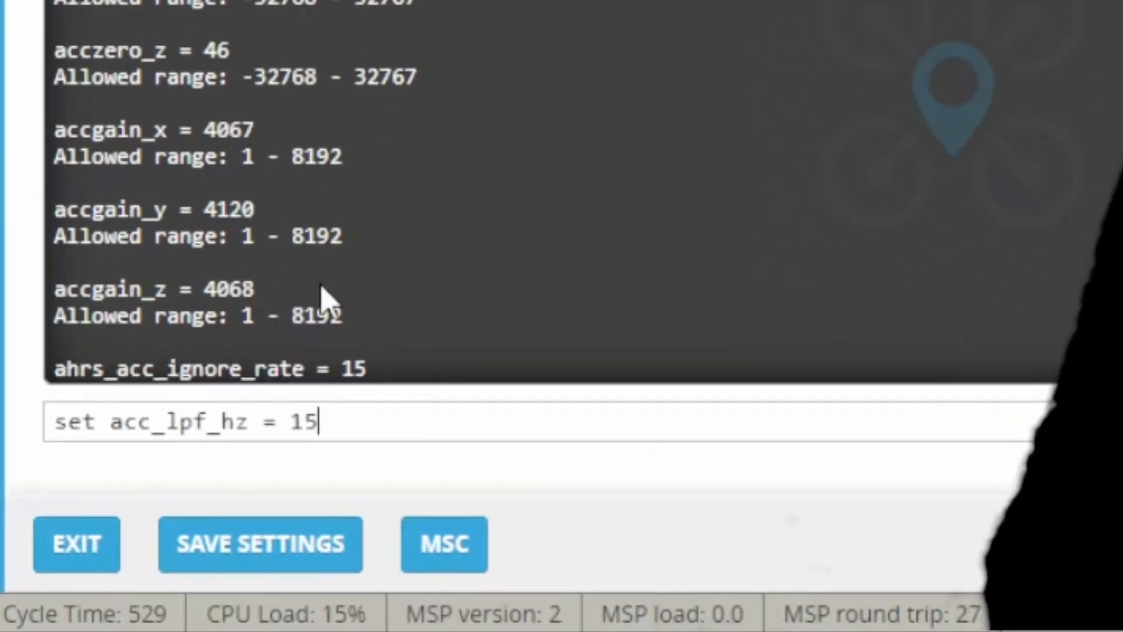
mouse_move(334, 358)
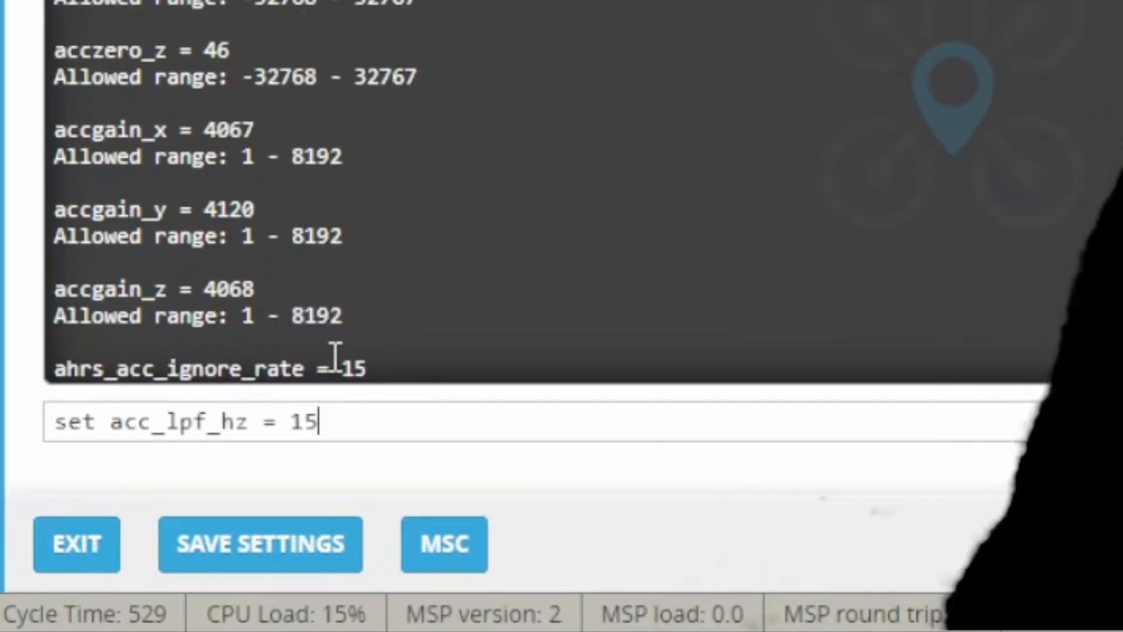
Send 'set acc_lpf_hz = 10' and save the new accelerometer cutoff
type("10")
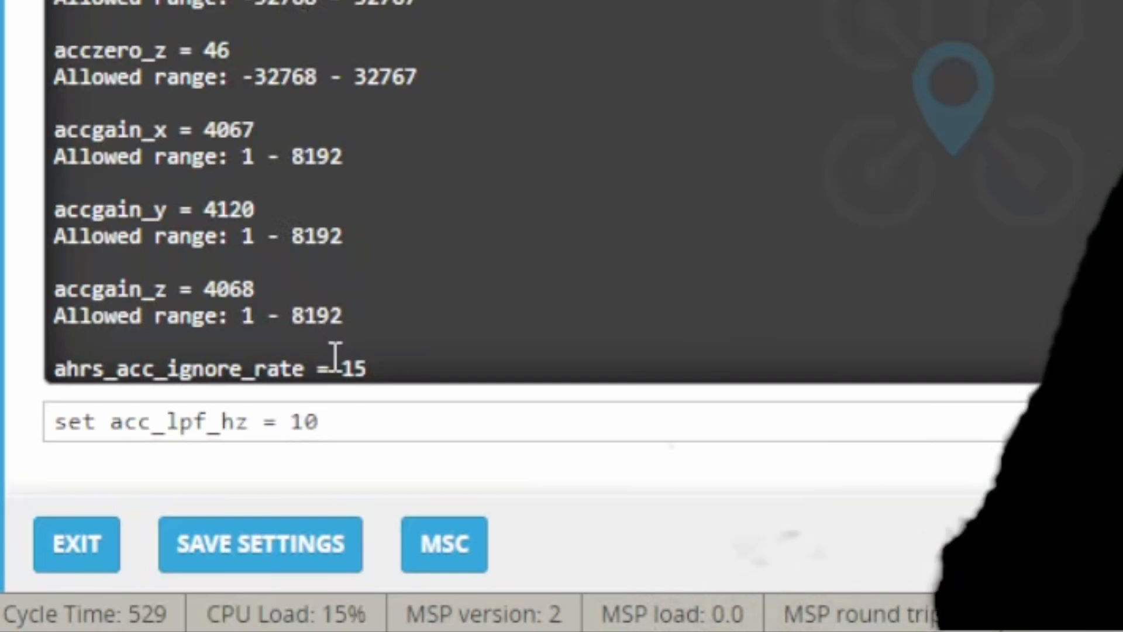
key("enter")
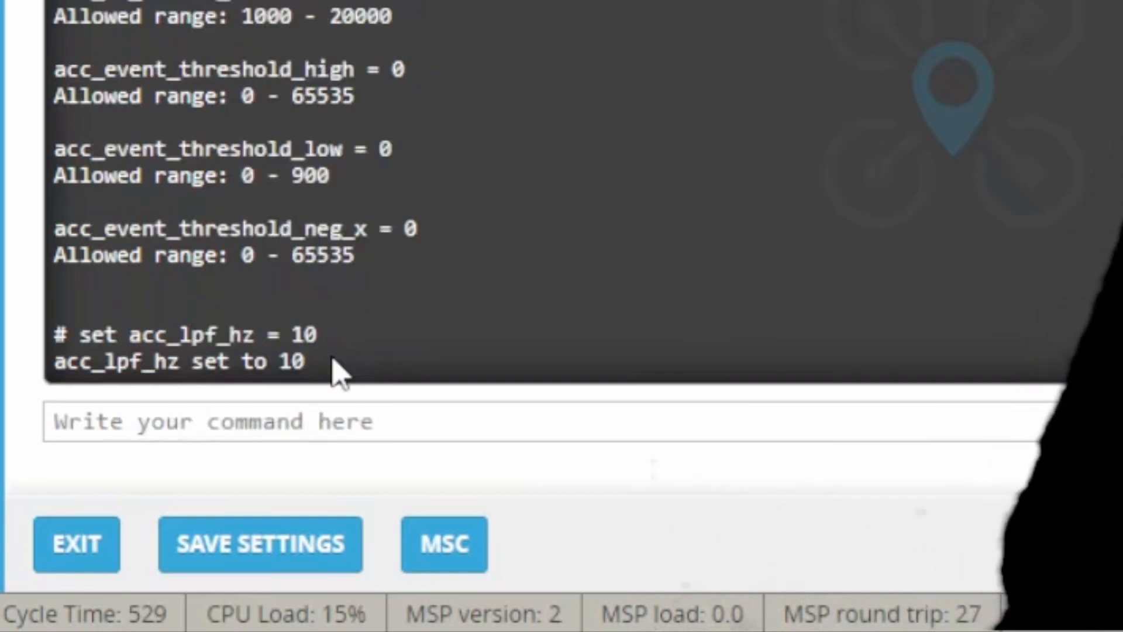
type("save")
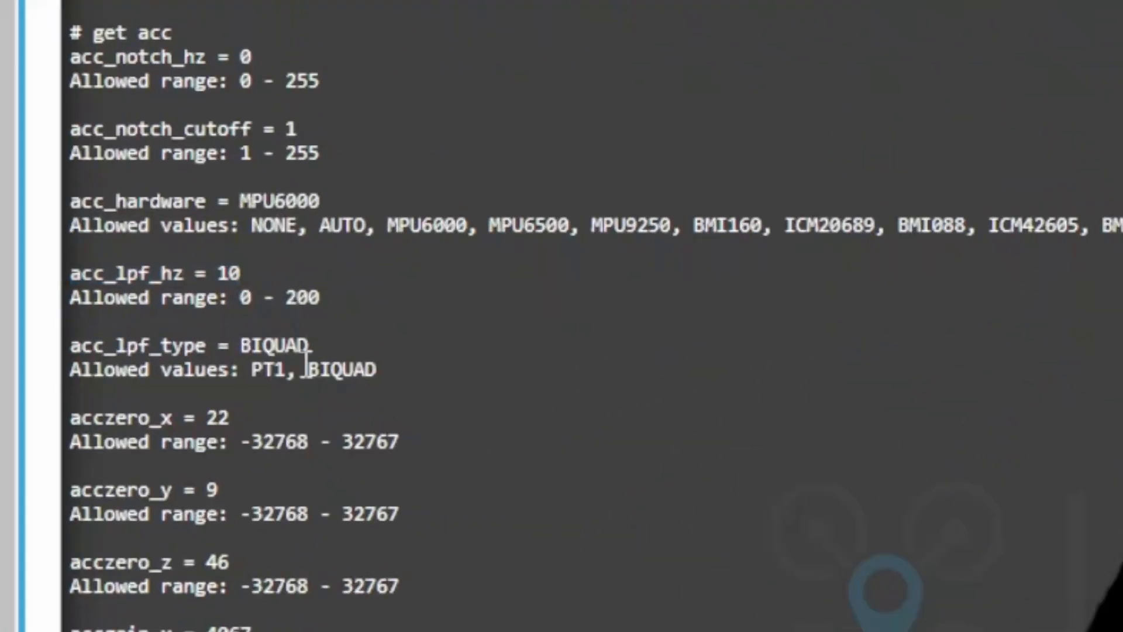
Highlight the PT1 option, then return from the CLI to PID tuning
double_click(186, 346)
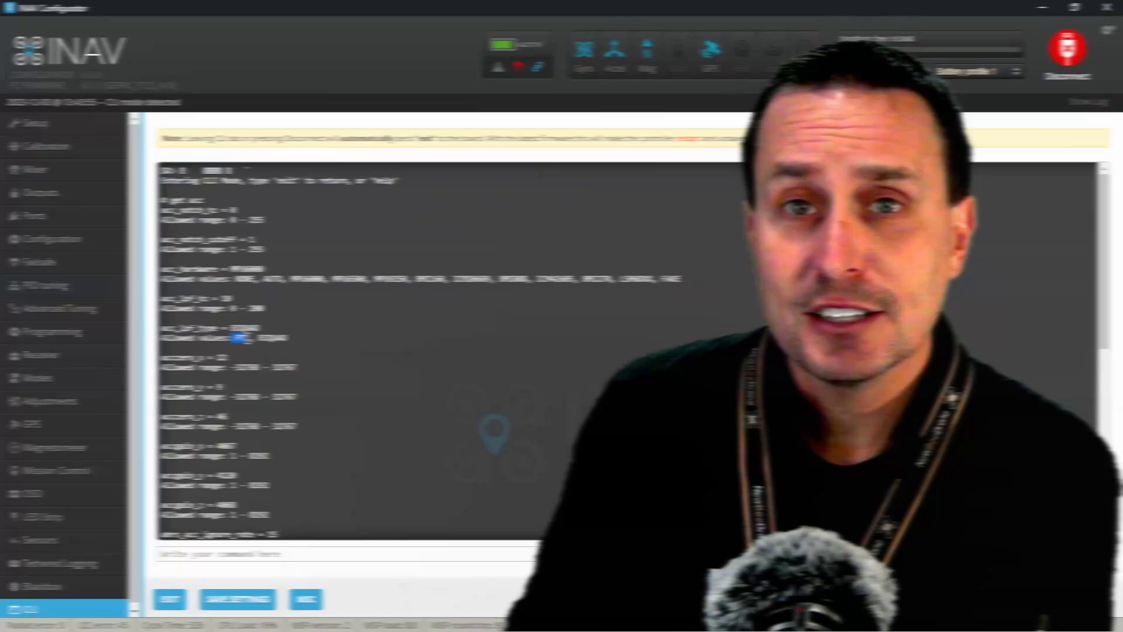
left_click(44, 286)
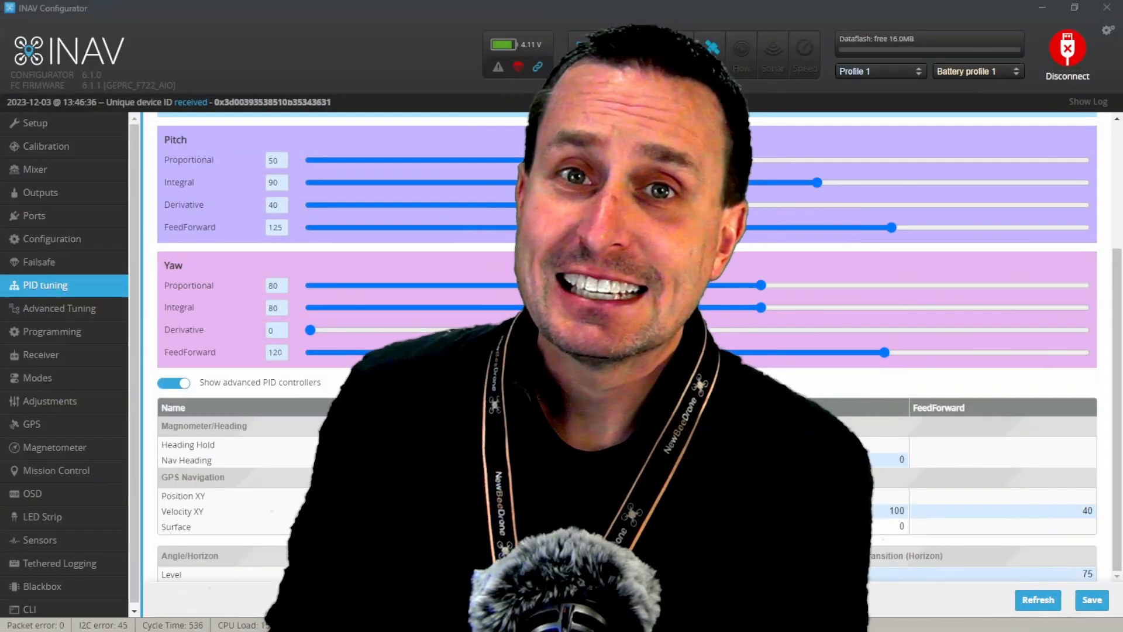